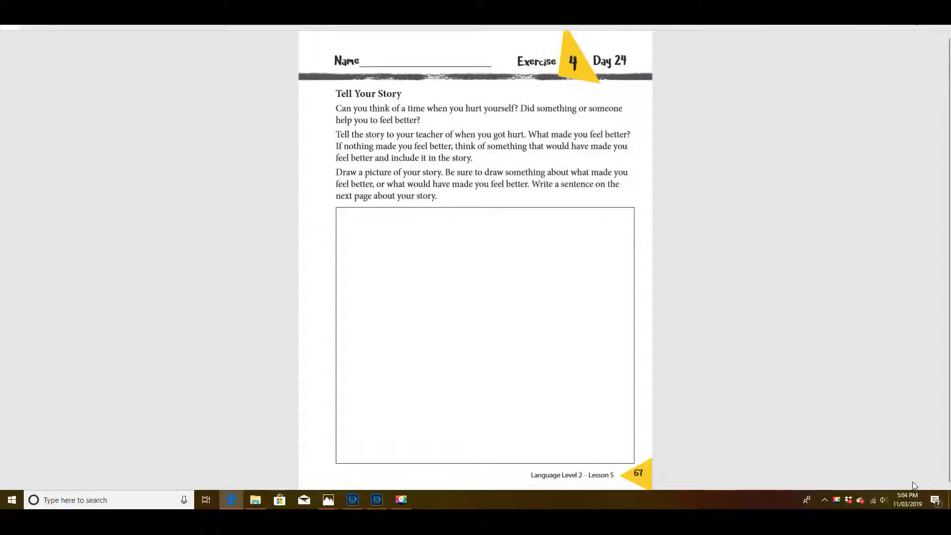
- Go back from page 67 to workbook page 62, the Day 21 Exercise 1 page
left_click(6, 261)
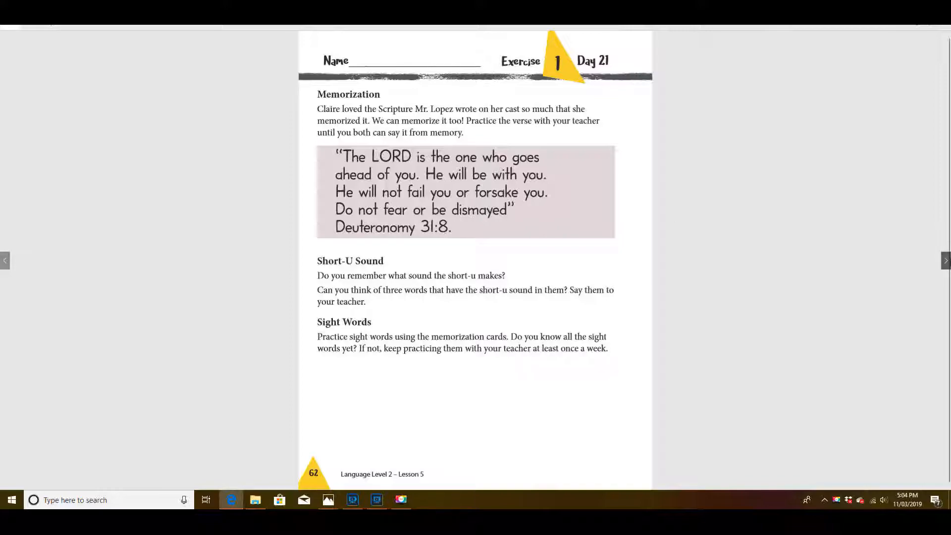
- Advance through page 65 to page 67, the Day 24 Tell Your Story exercise
left_click(943, 261)
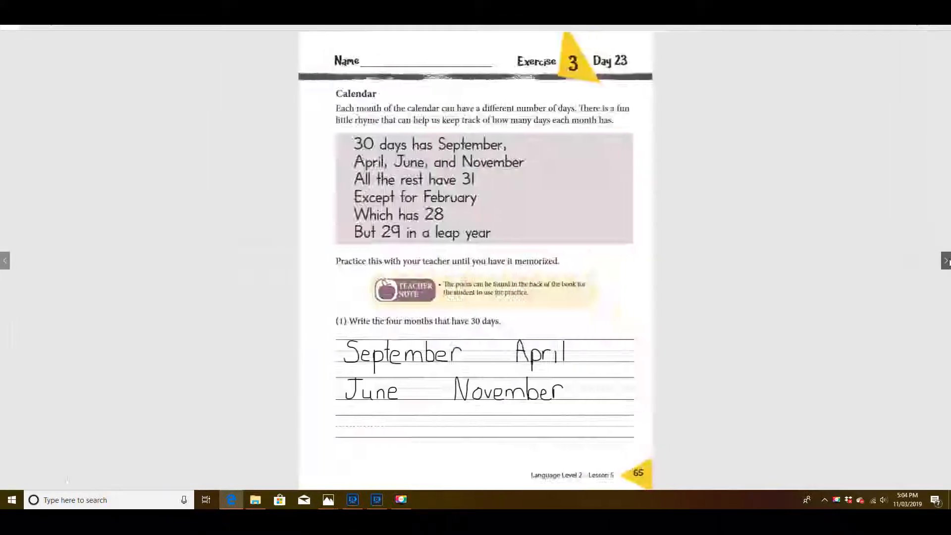
left_click(943, 260)
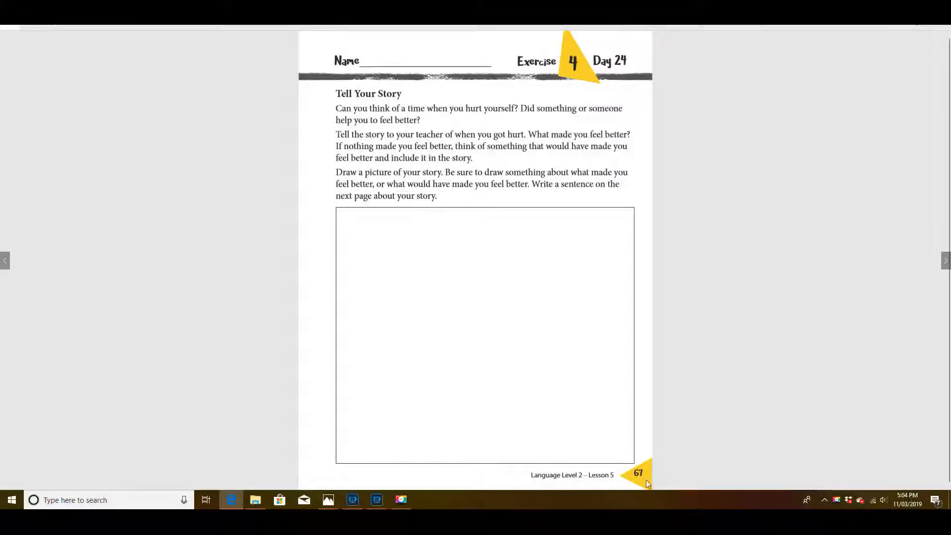
mouse_move(675, 326)
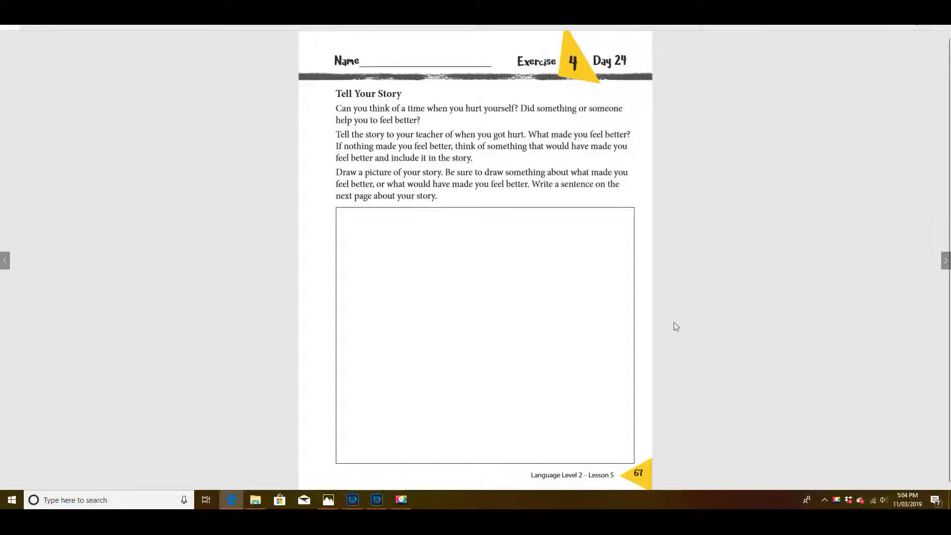
mouse_move(786, 173)
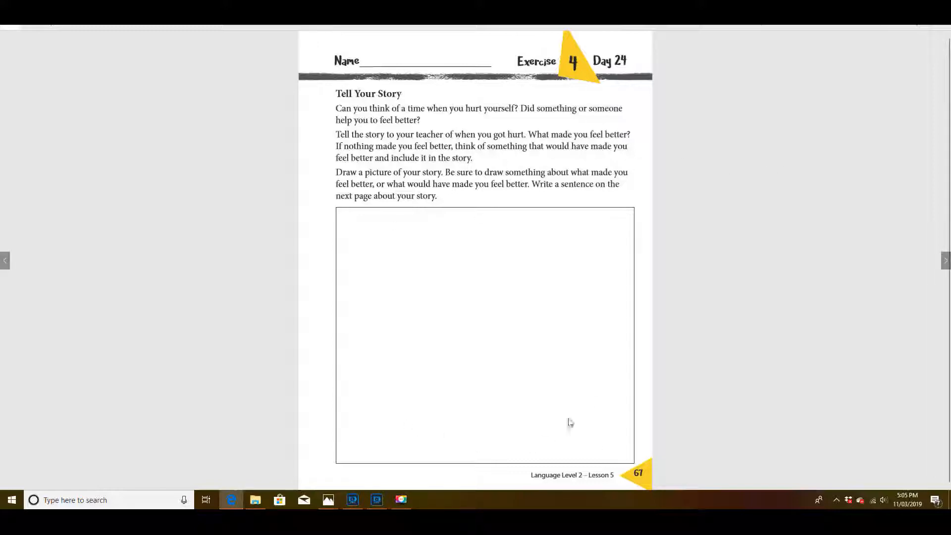
mouse_move(382, 427)
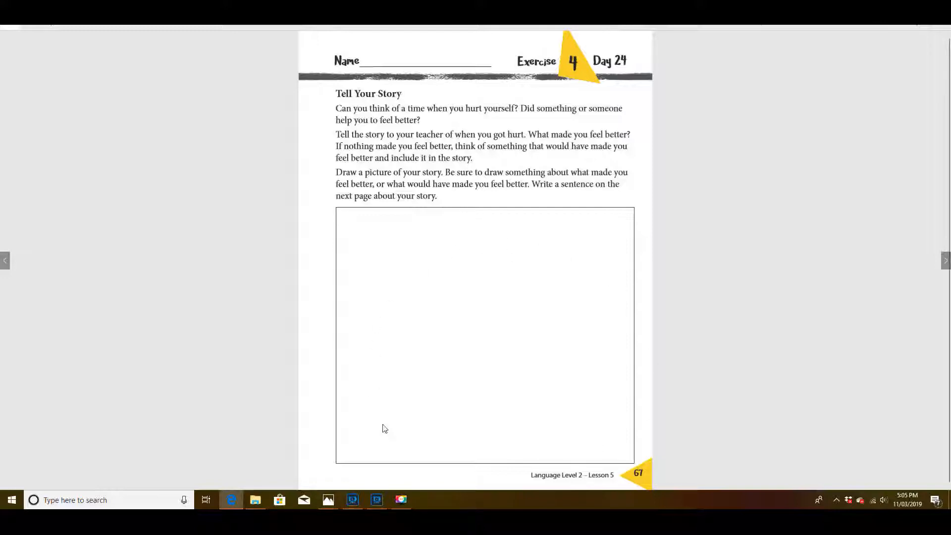
mouse_move(838, 398)
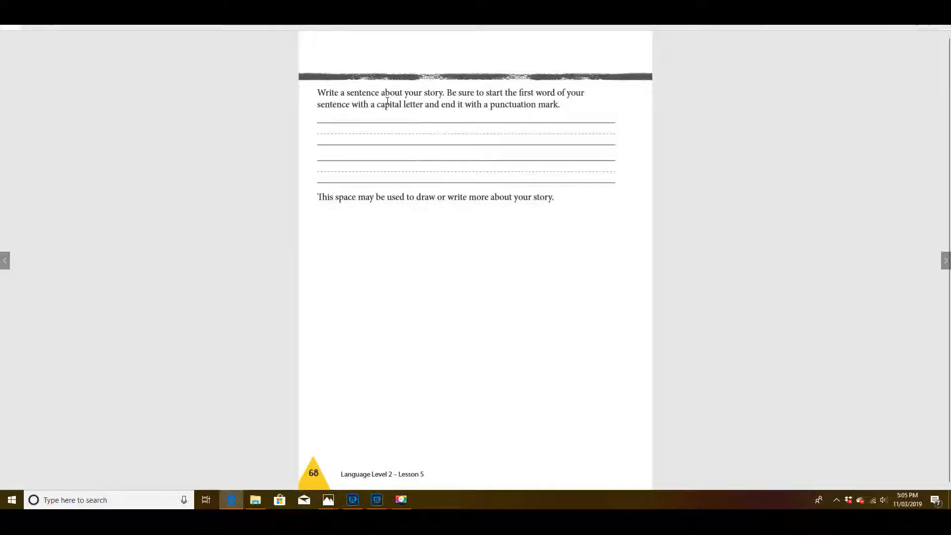
mouse_move(441, 101)
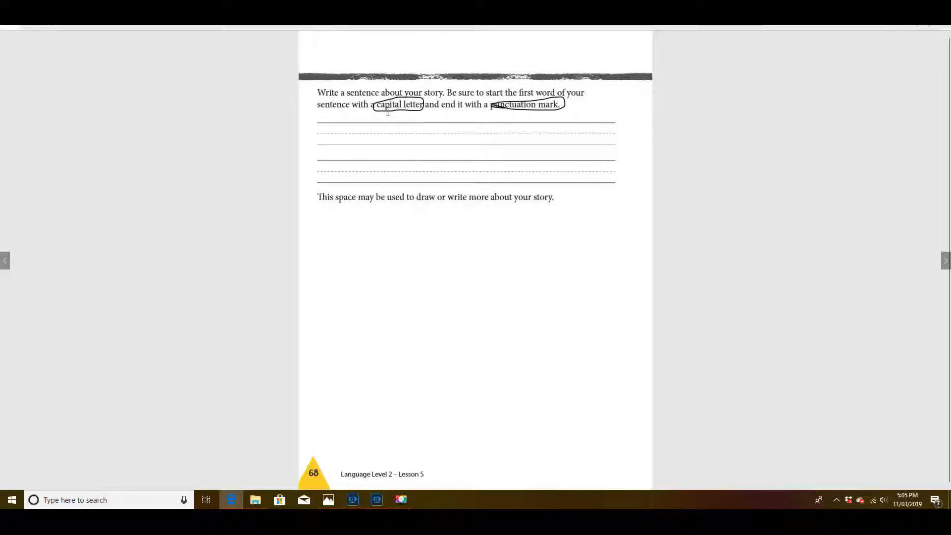
- Step back to page 67, then return to page 68 with 'capital letter' and 'punctuation mark' circled
left_click(4, 260)
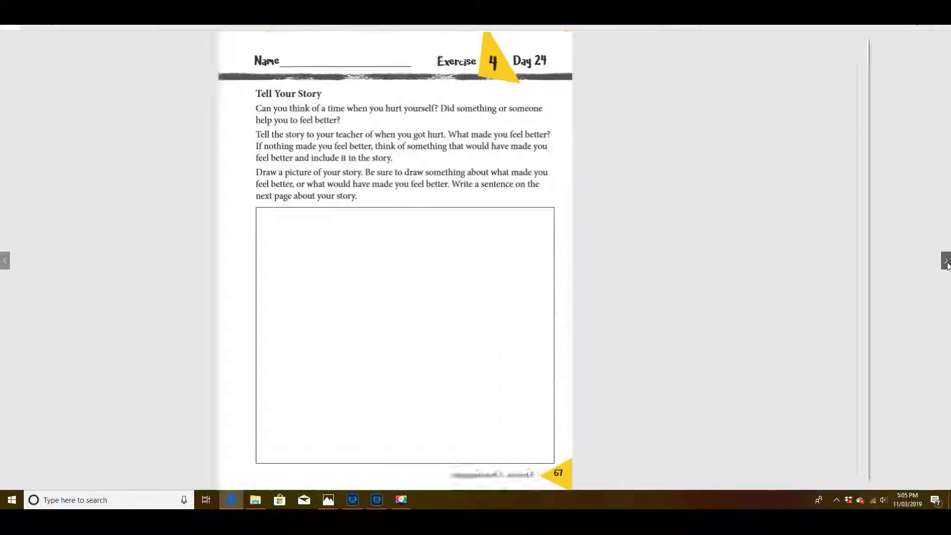
left_click(945, 260)
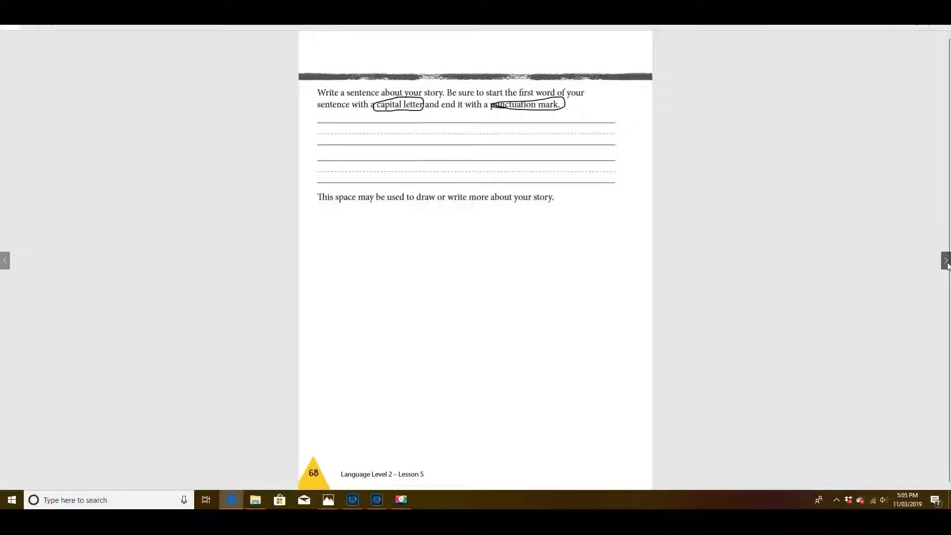
mouse_move(896, 344)
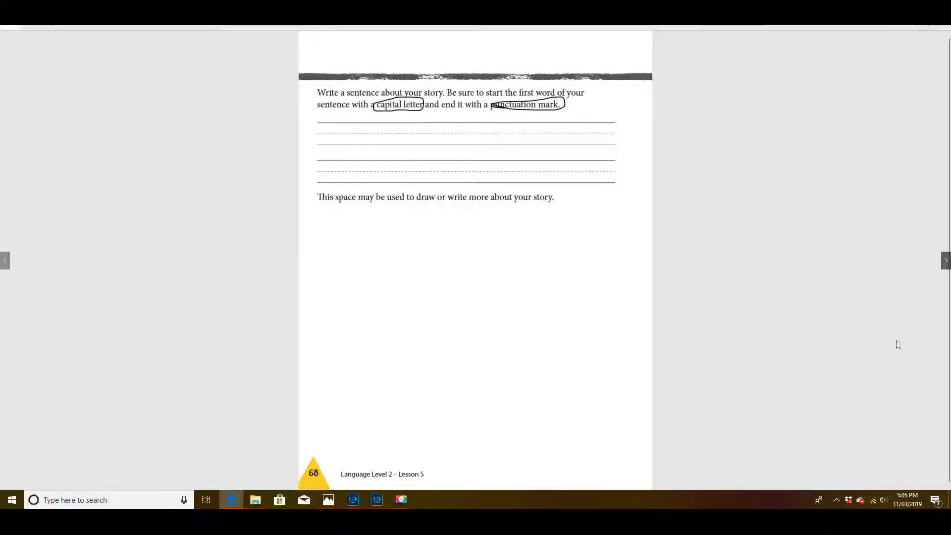